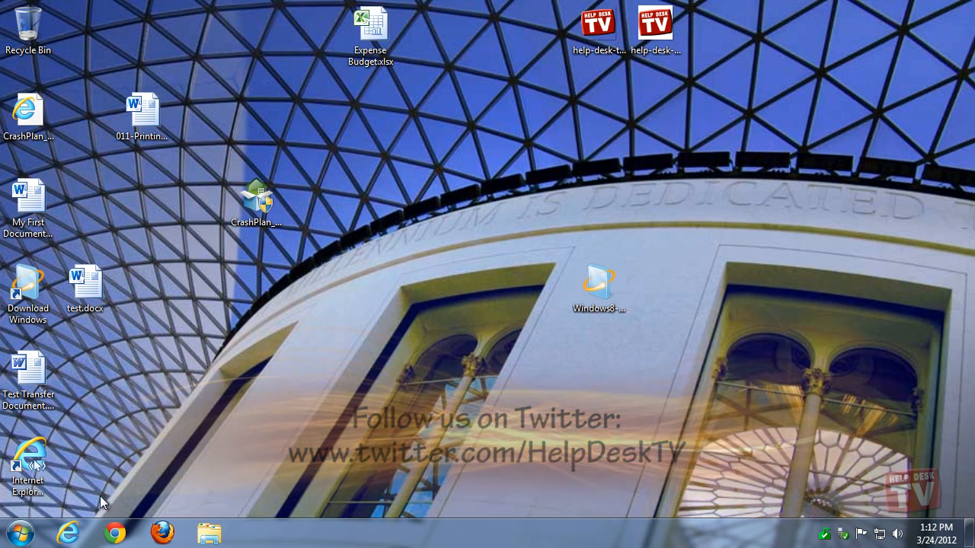
# Launch Microsoft Word 2010 from the desktop with a new blank Document1
pyautogui.click(15, 533)
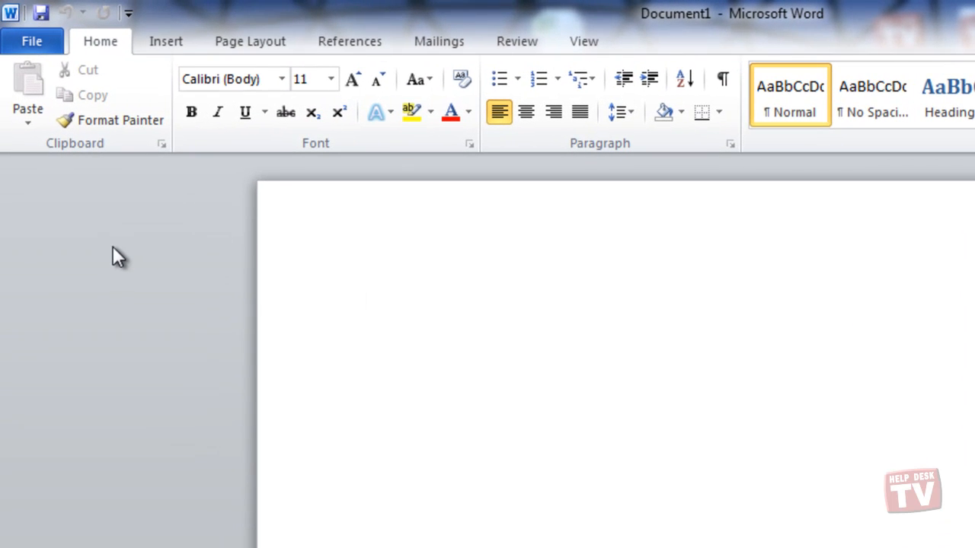
# Switch to Backstage view showing the Recent documents and places list
pyautogui.click(368, 302)
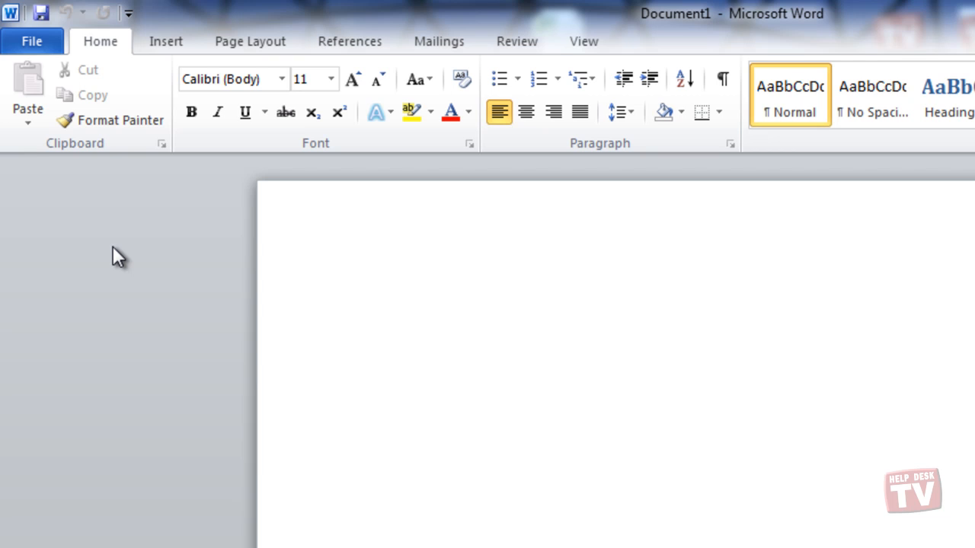
pyautogui.moveTo(125, 287)
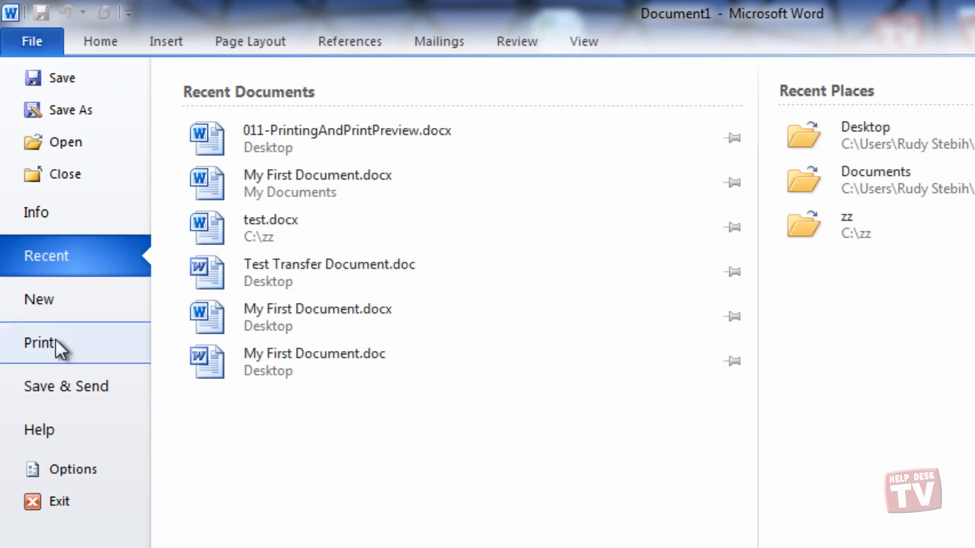
# From Save & Send > Save to Web, sign in with Windows Live ID credentials
pyautogui.click(65, 386)
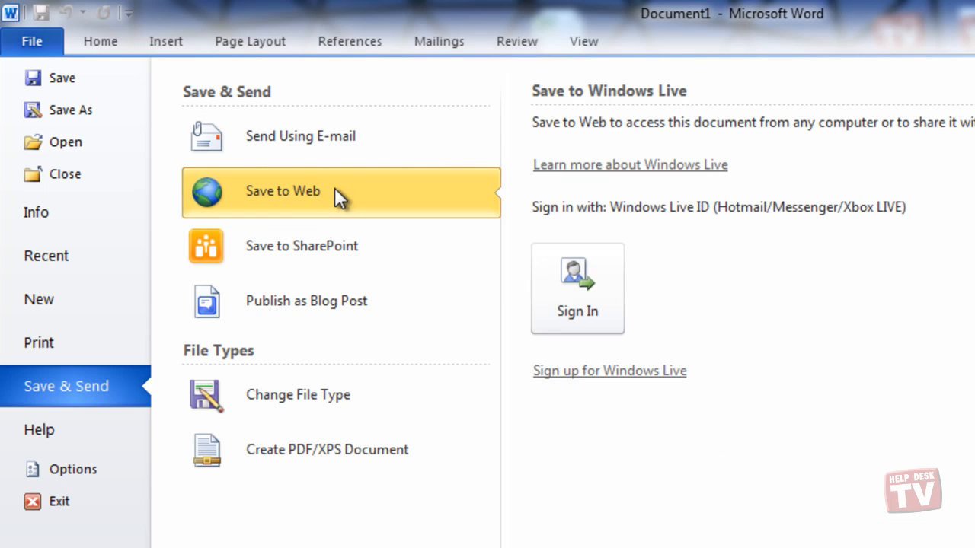
pyautogui.moveTo(606, 301)
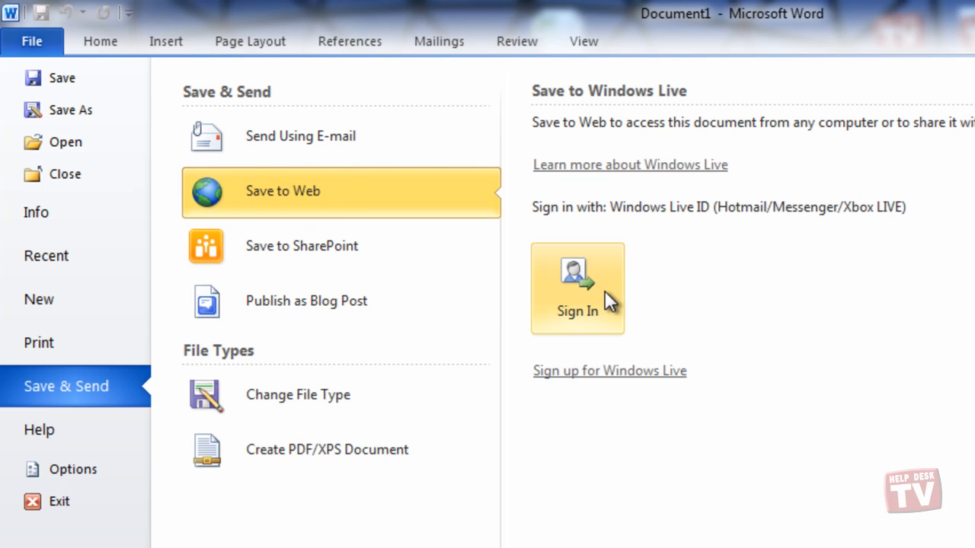
pyautogui.click(576, 288)
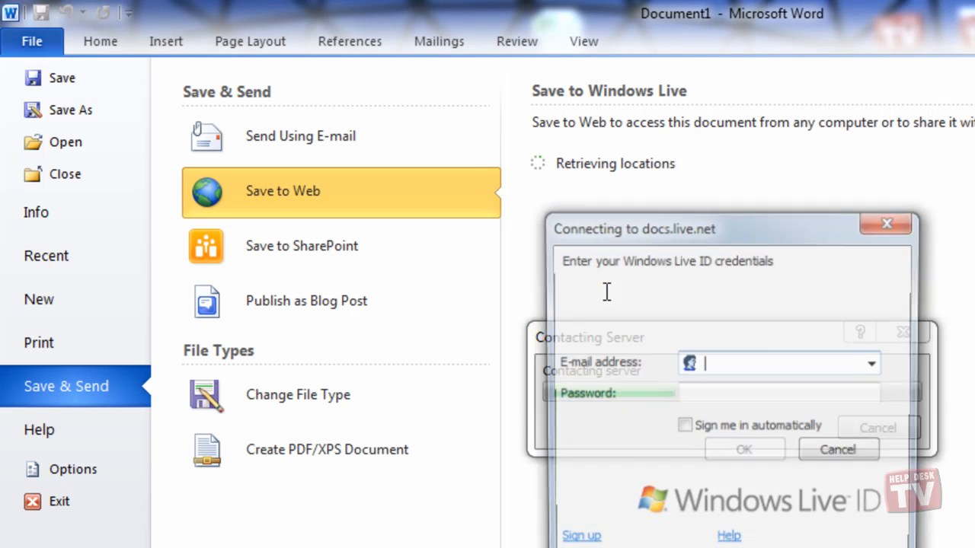
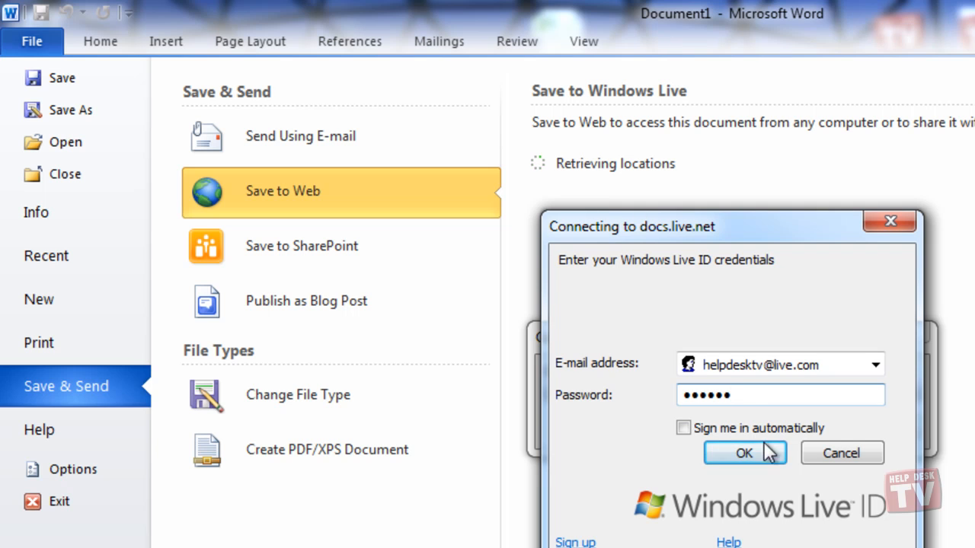
pyautogui.click(744, 452)
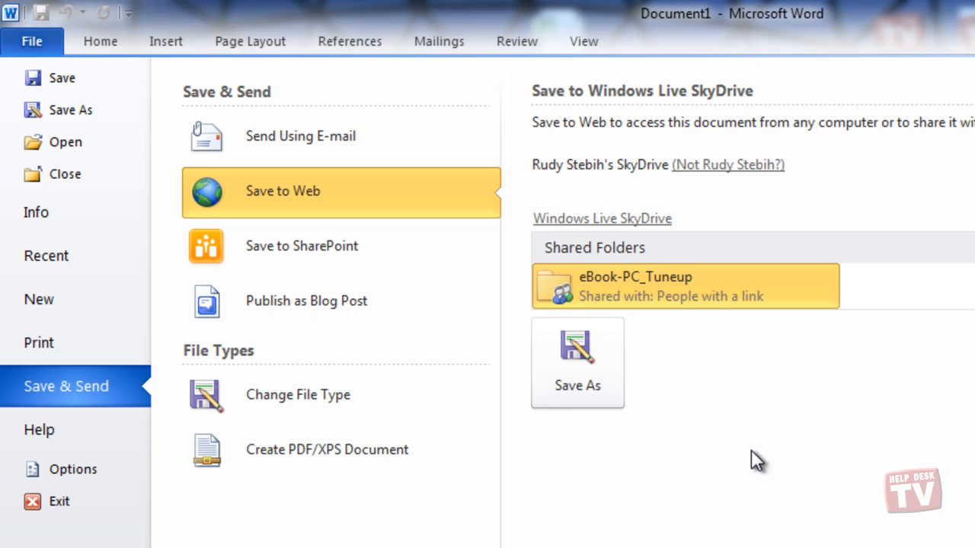
pyautogui.moveTo(899, 469)
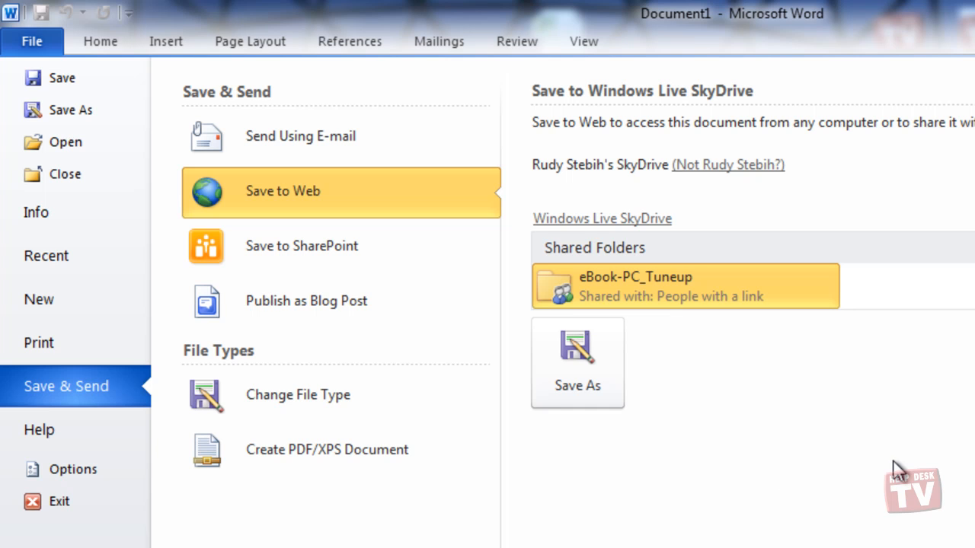
pyautogui.moveTo(743, 297)
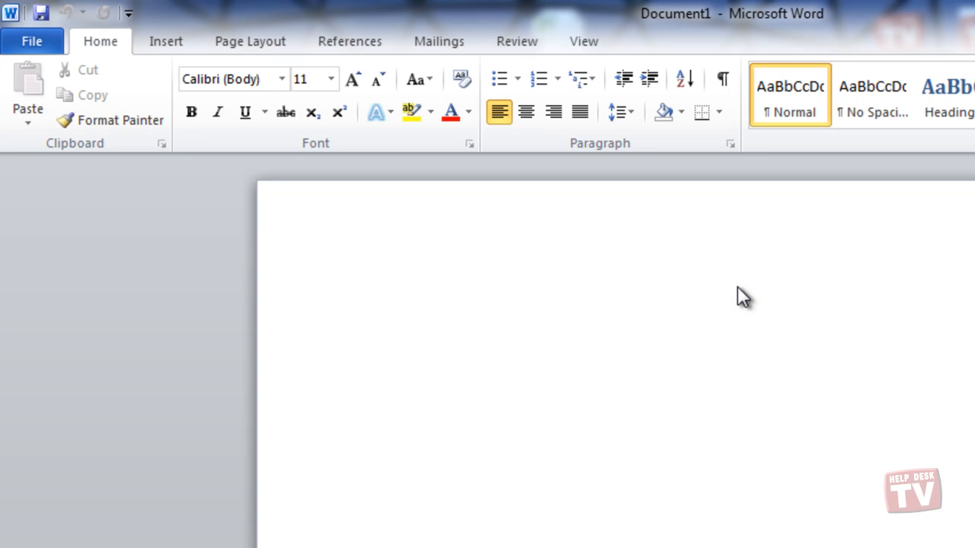
pyautogui.moveTo(743, 297)
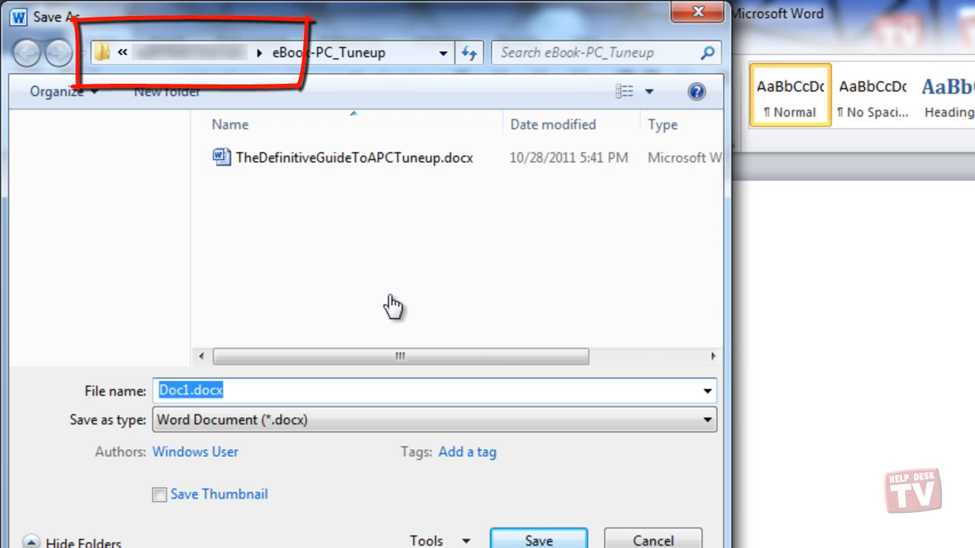
pyautogui.moveTo(198, 62)
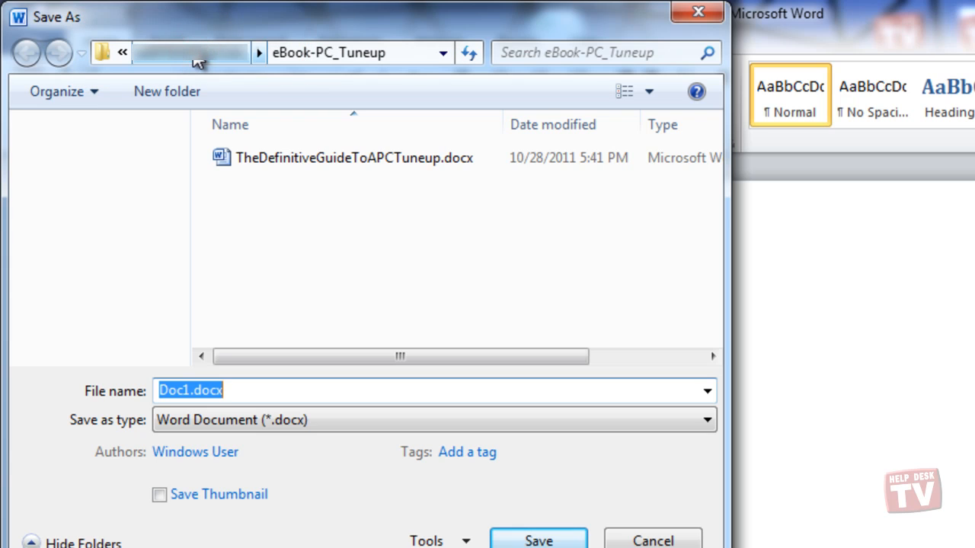
# Inspect the SkyDrive folder address in Save As, then cancel the dialog without saving
pyautogui.rightClick(191, 52)
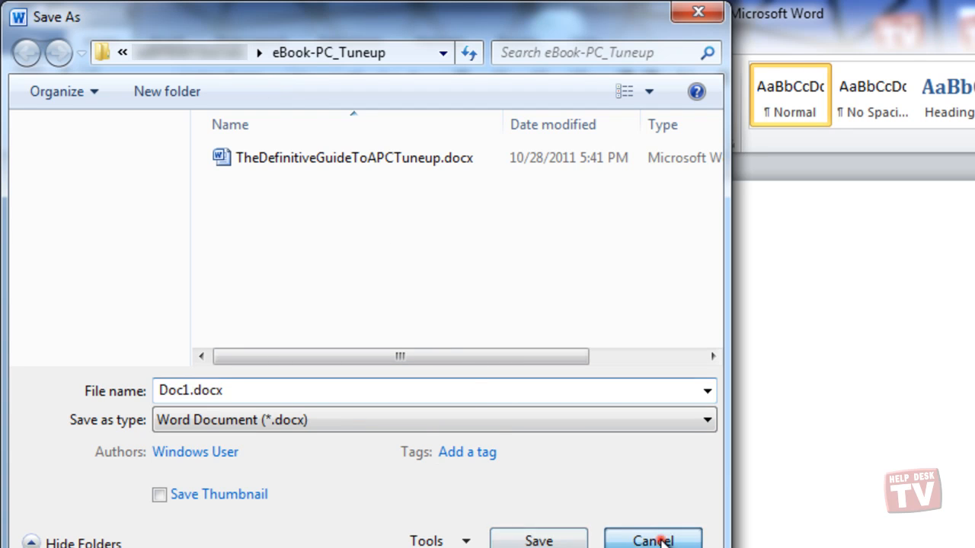
pyautogui.click(652, 539)
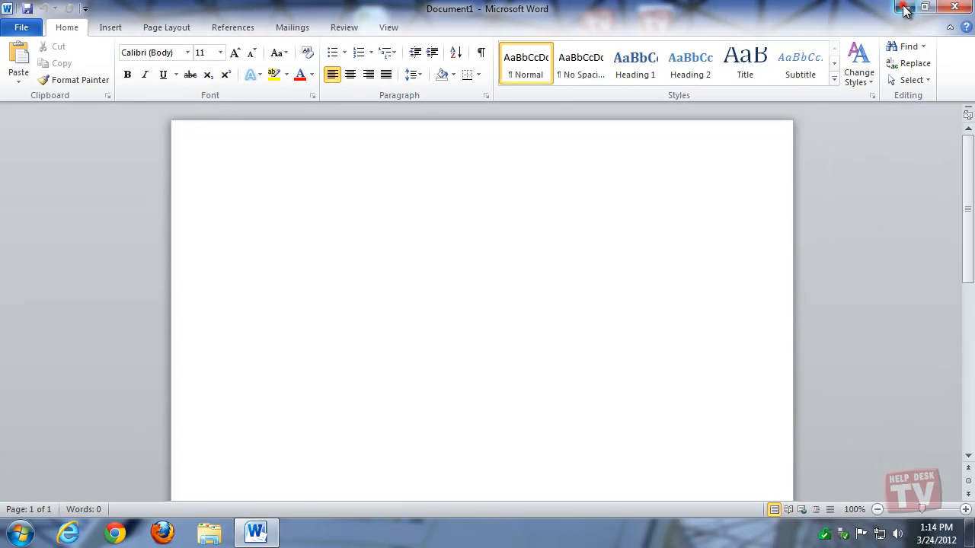
# From the Start menu, right-click Computer and choose Map network drive
pyautogui.click(16, 533)
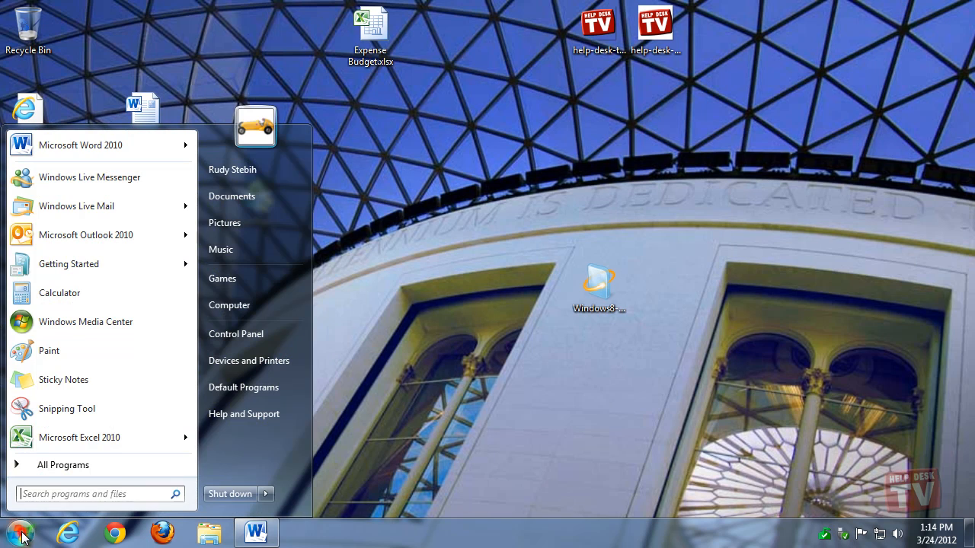
pyautogui.moveTo(249, 359)
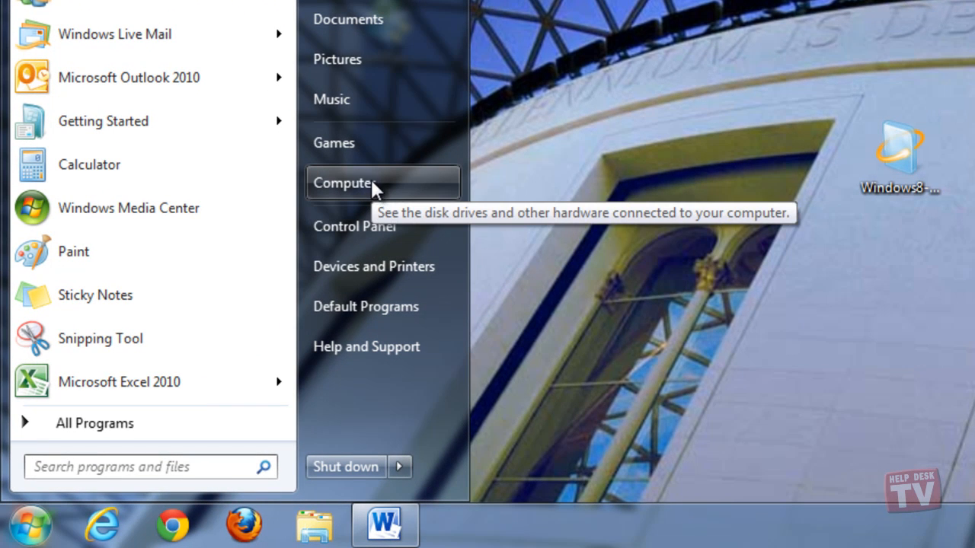
pyautogui.rightClick(342, 183)
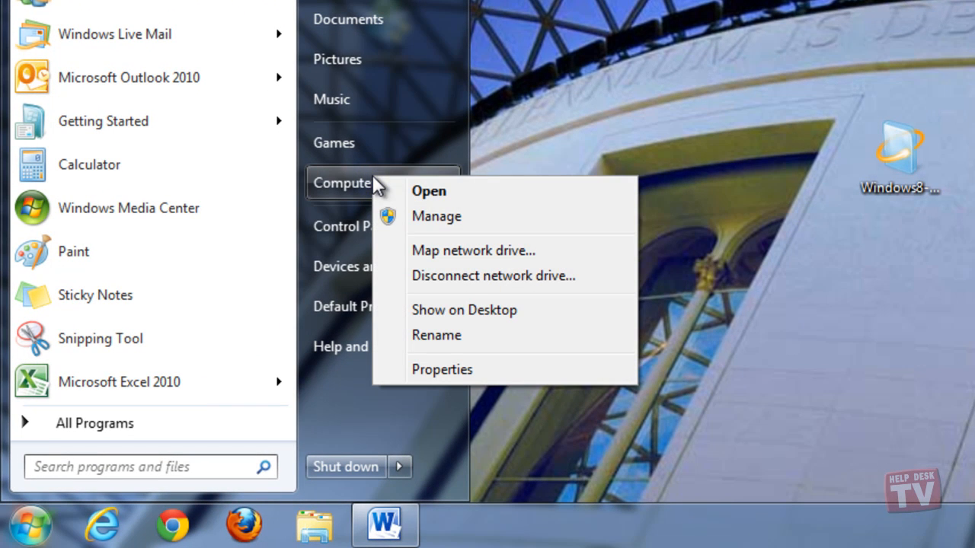
pyautogui.moveTo(509, 256)
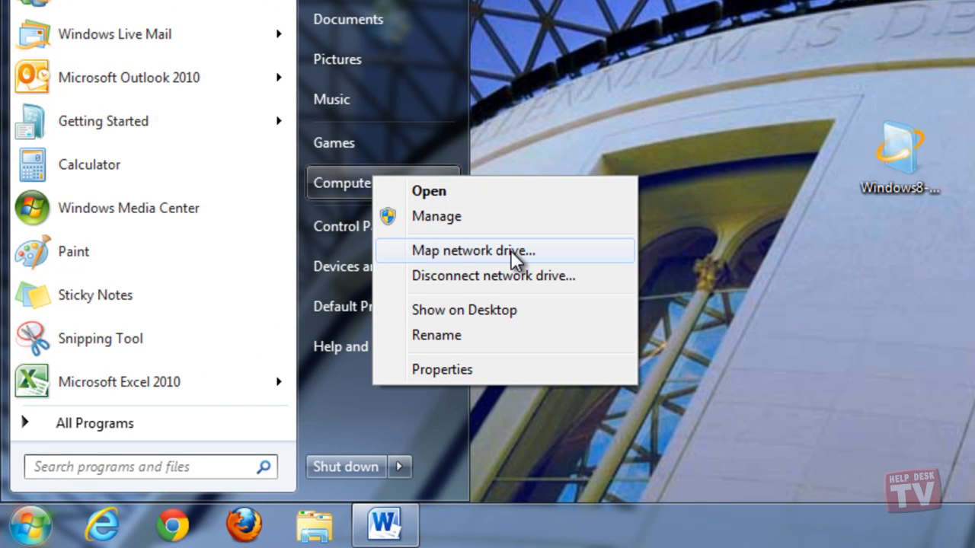
pyautogui.click(472, 250)
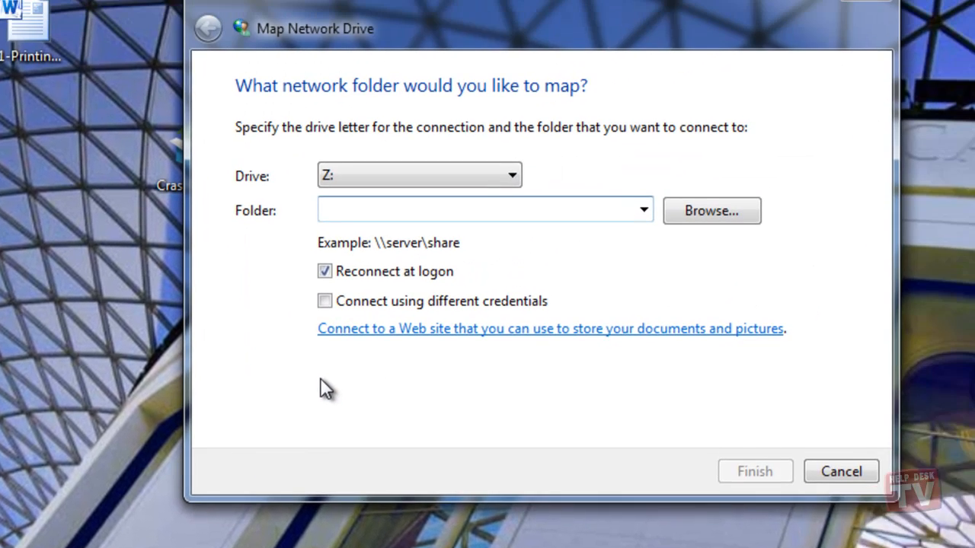
# Map the SkyDrive eBook-PC_Tuneup WebDAV address as drive S: and finish connecting
pyautogui.click(512, 175)
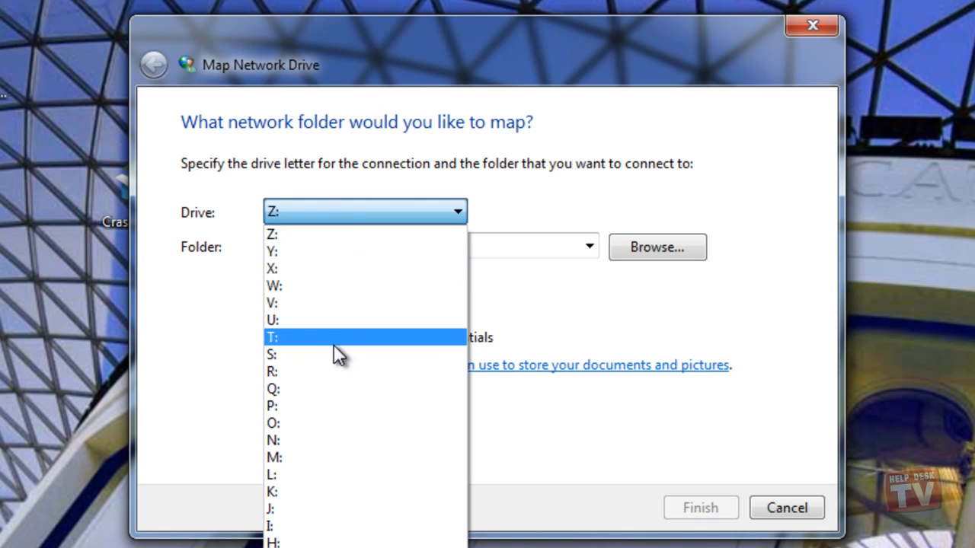
pyautogui.click(271, 353)
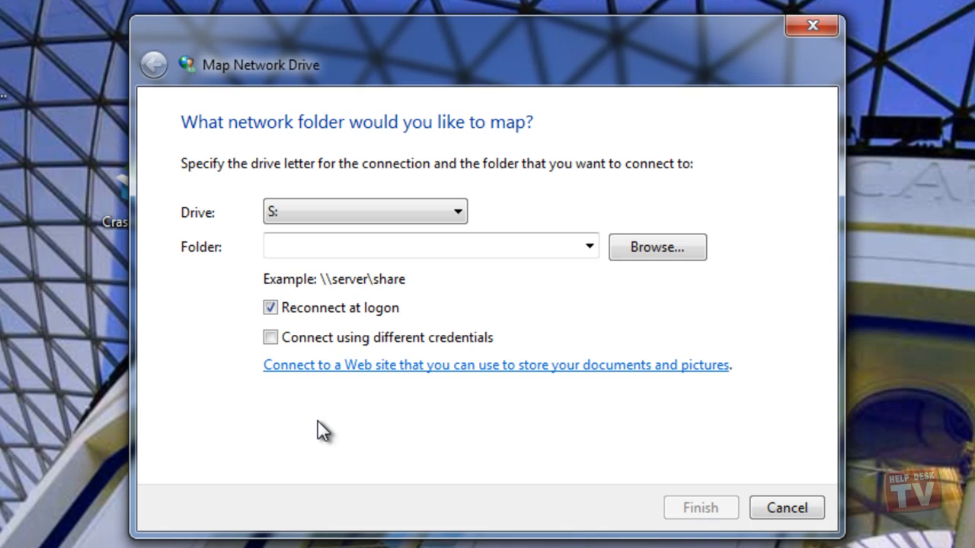
pyautogui.moveTo(328, 335)
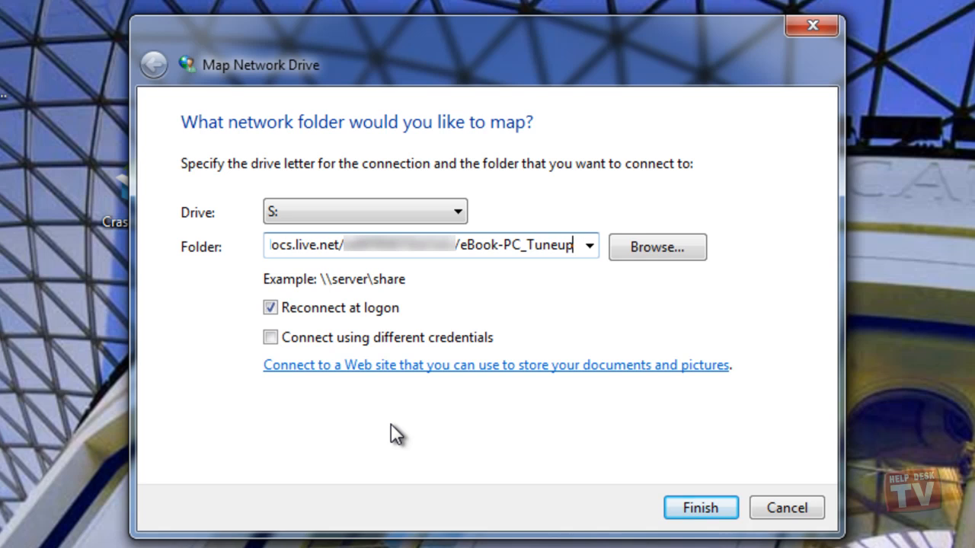
pyautogui.moveTo(444, 442)
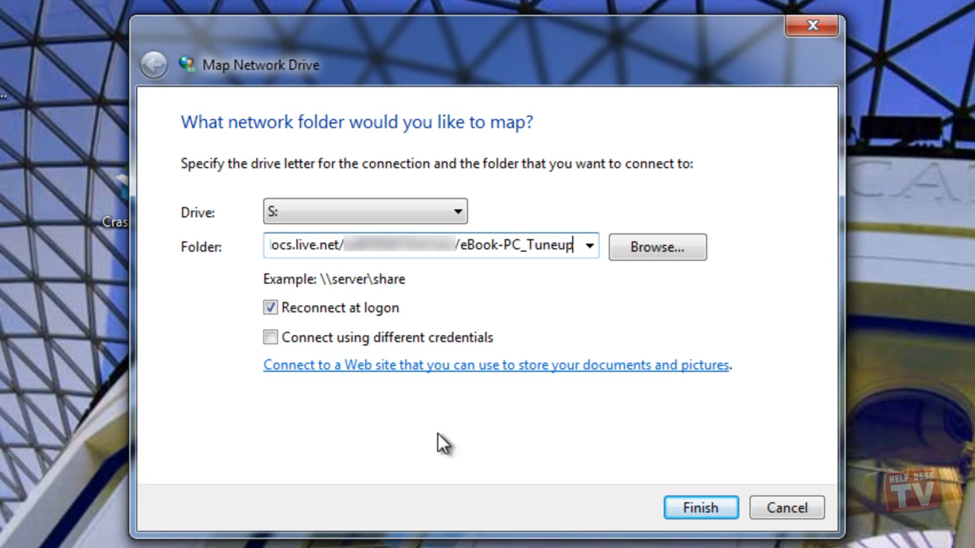
pyautogui.click(699, 508)
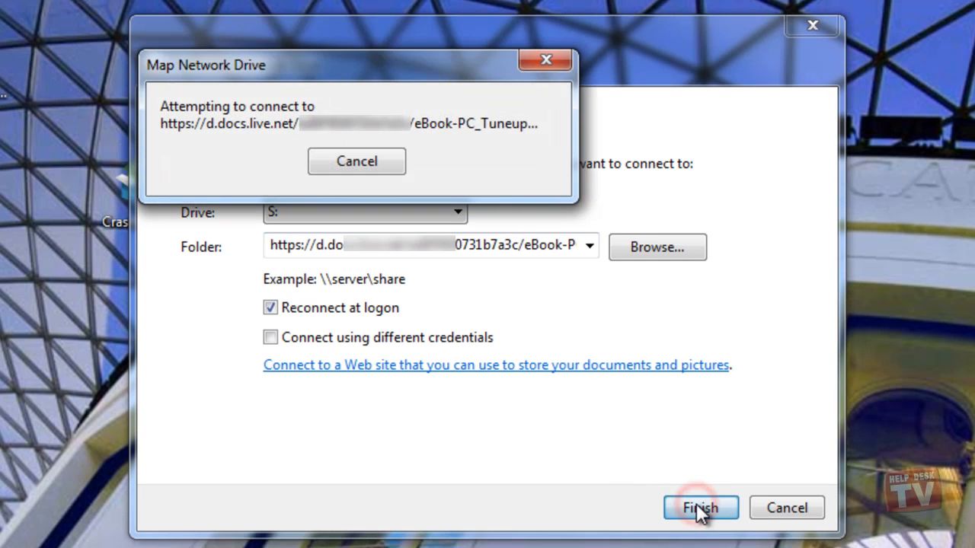
pyautogui.click(701, 508)
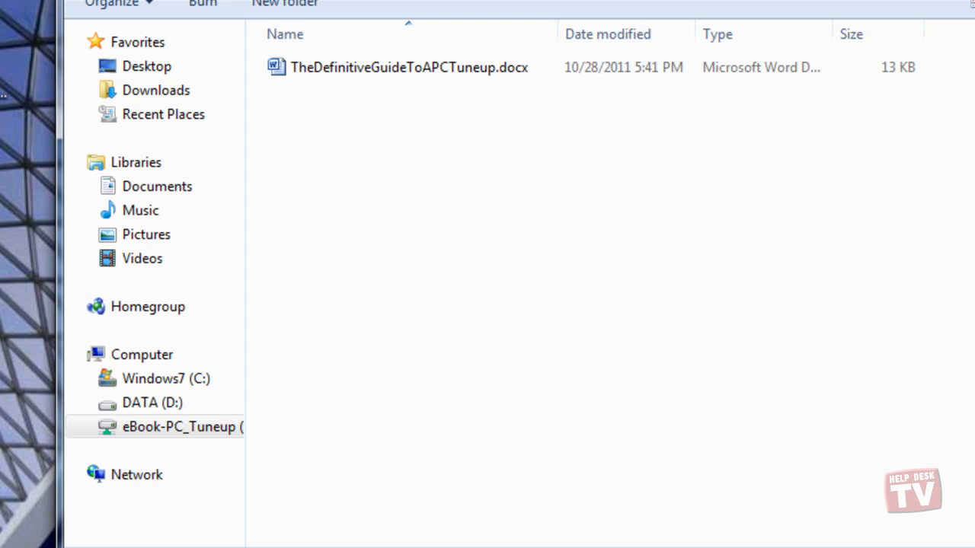
pyautogui.moveTo(801, 542)
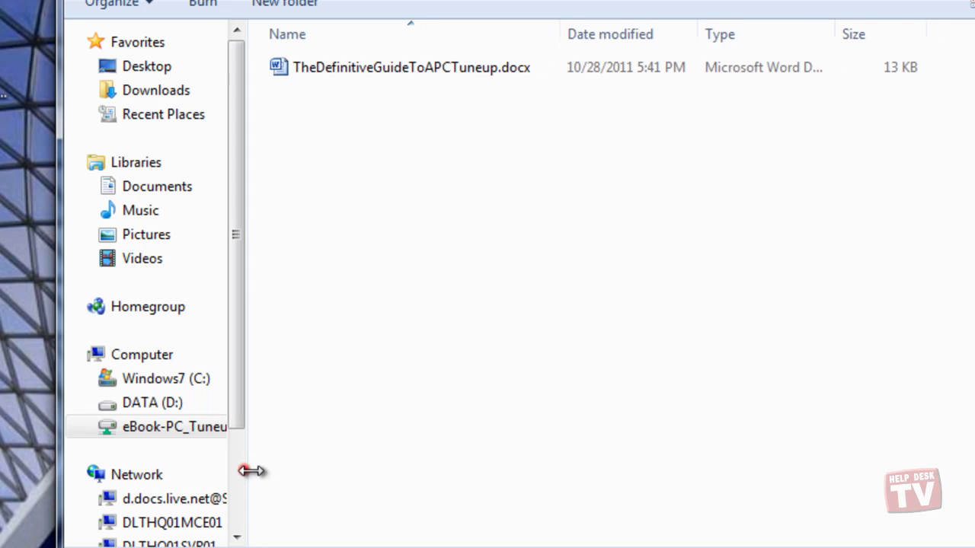
# Widen the navigation pane and drag test.docx onto the eBook-PC_Tuneup (S:) drive
pyautogui.moveTo(251, 470); pyautogui.dragTo(428, 466)
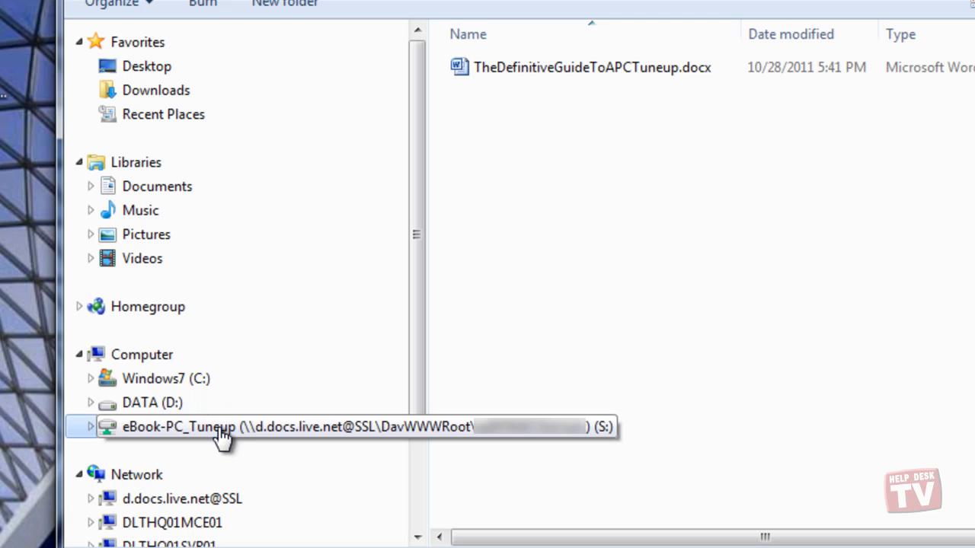
pyautogui.moveTo(381, 350)
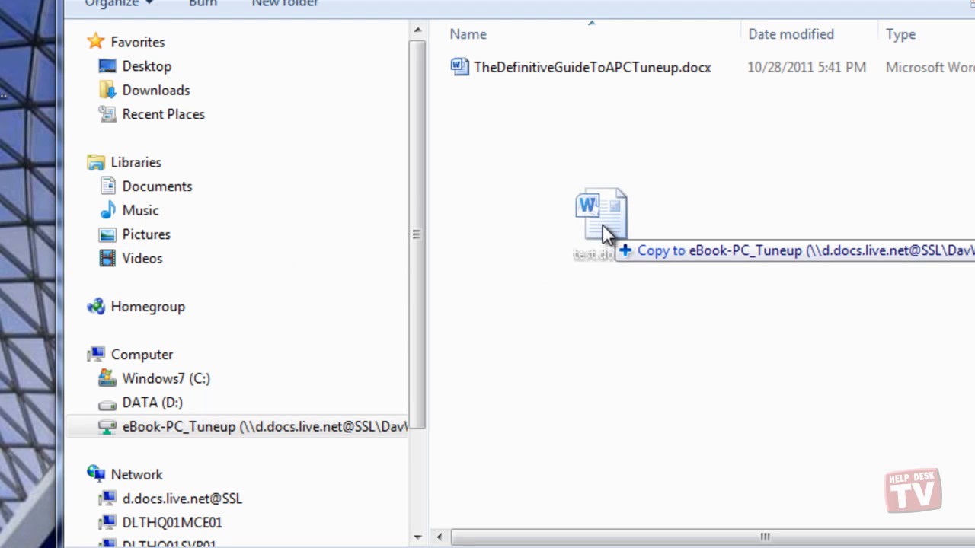
pyautogui.moveTo(601, 220); pyautogui.dragTo(674, 267)
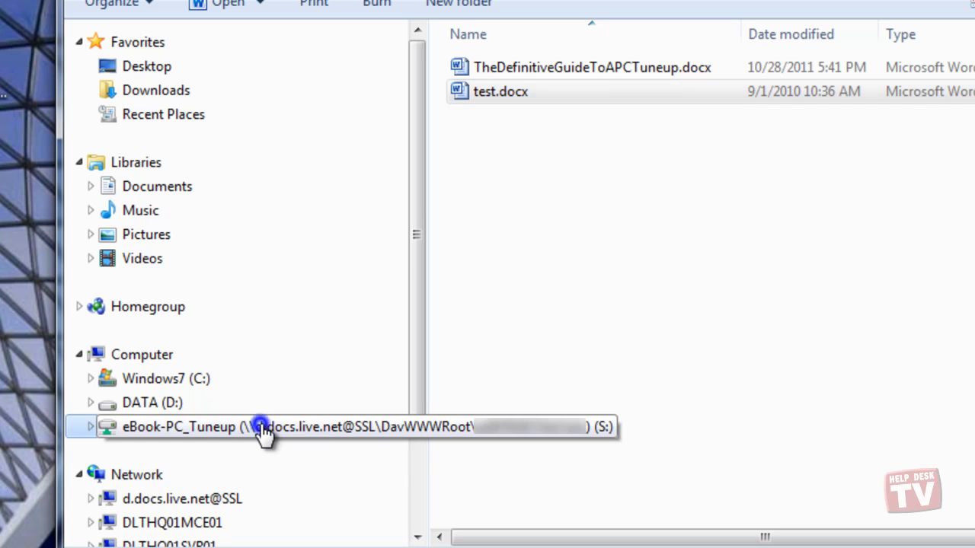
# Rename drive S: to Skydrive and reopen it to confirm test.docx is listed
pyautogui.rightClick(262, 427)
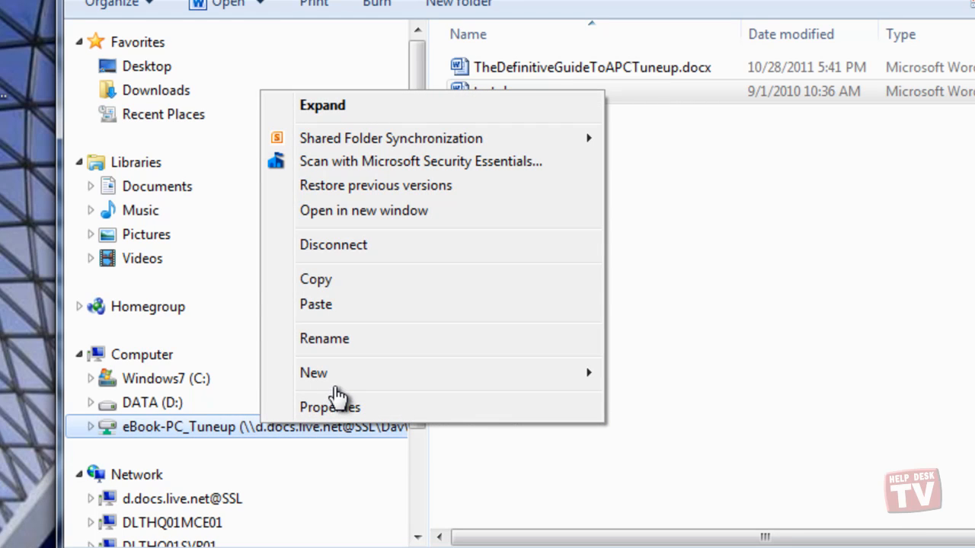
pyautogui.click(323, 338)
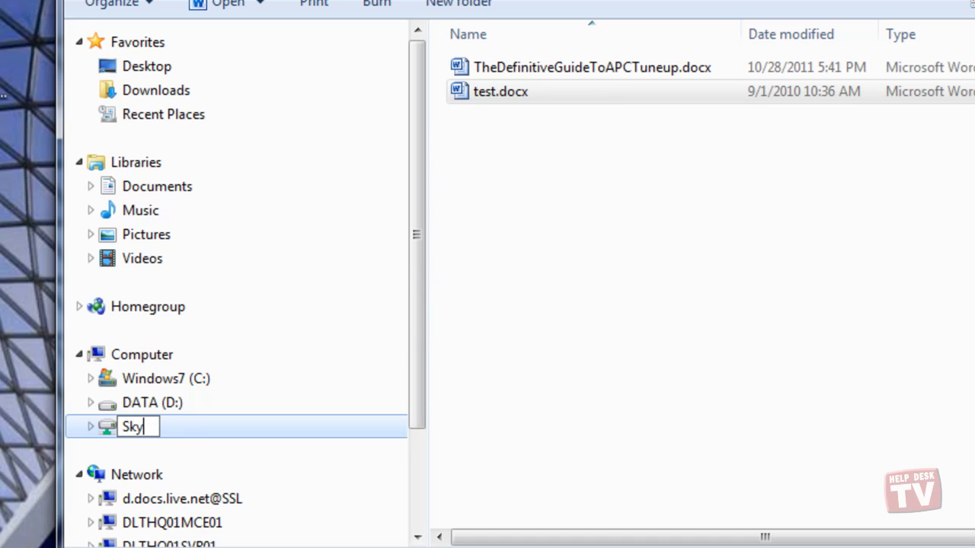
pyautogui.press('Return')
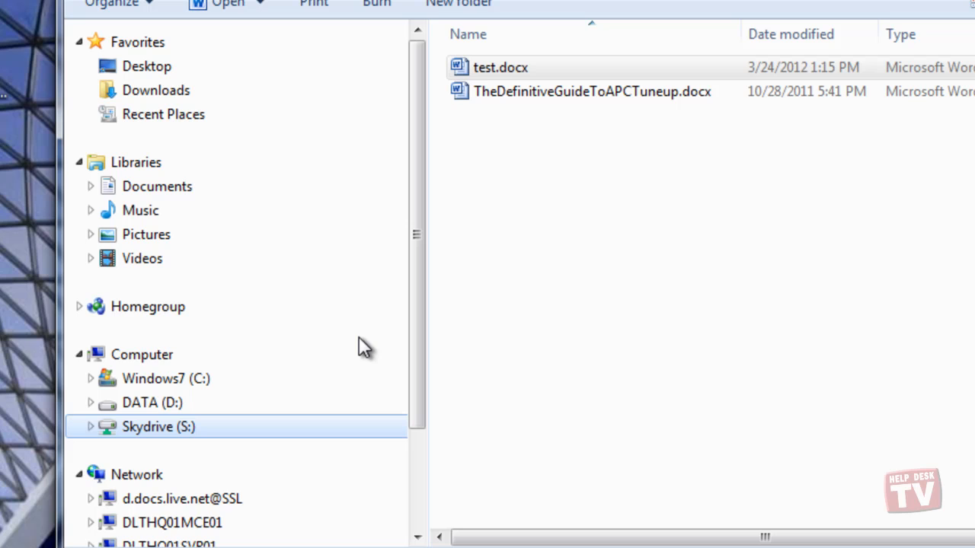
pyautogui.click(152, 402)
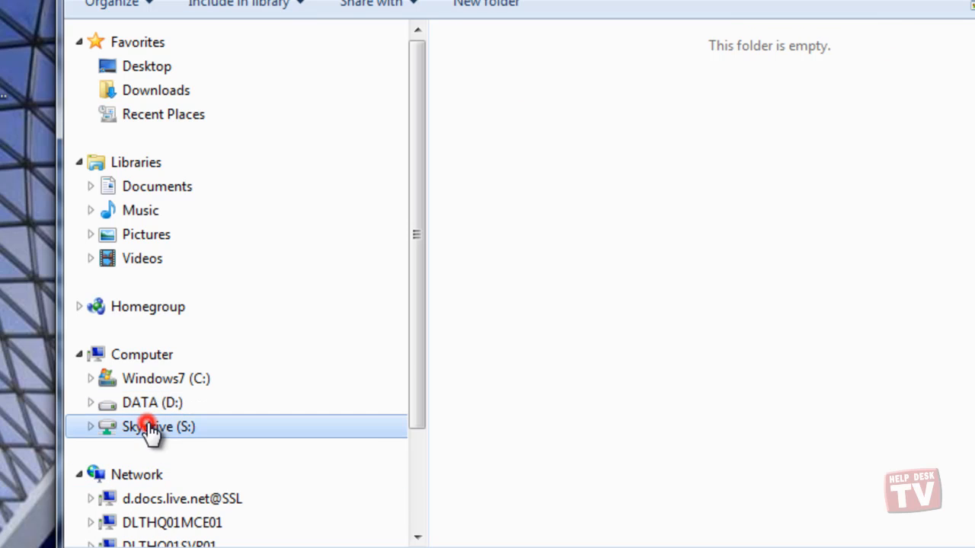
pyautogui.click(158, 427)
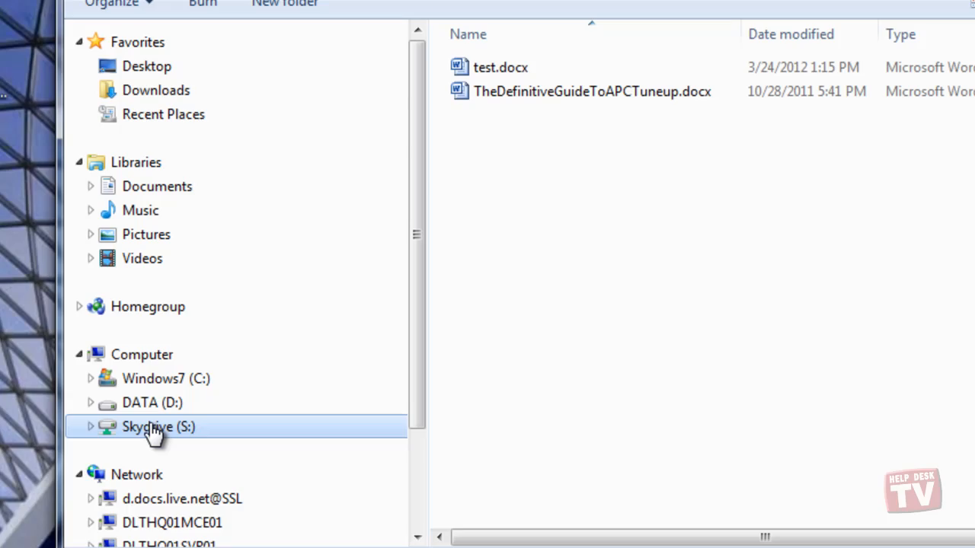